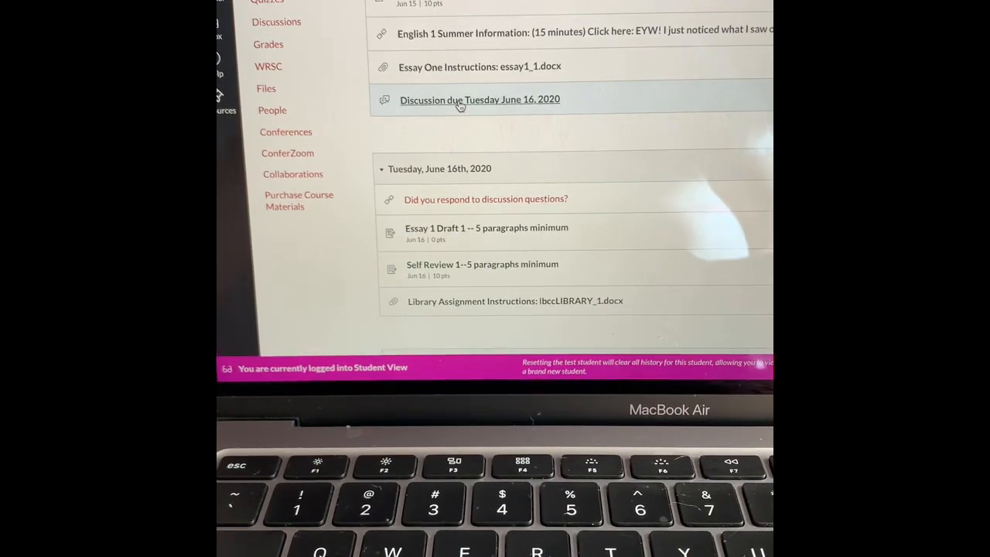
# Open the 'Discussion due Tuesday June 16, 2020' link from the module list.
pyautogui.click(480, 99)
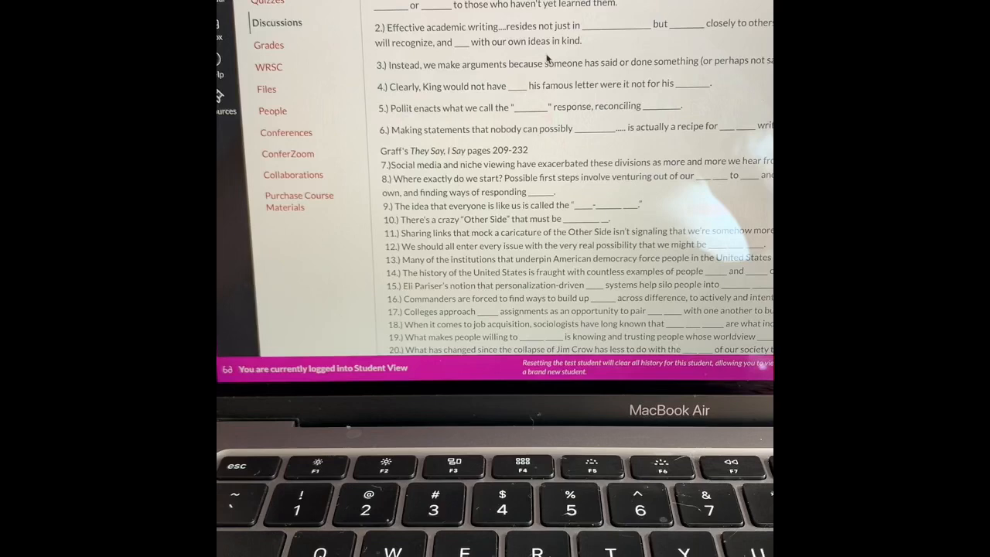
pyautogui.scroll(-3)
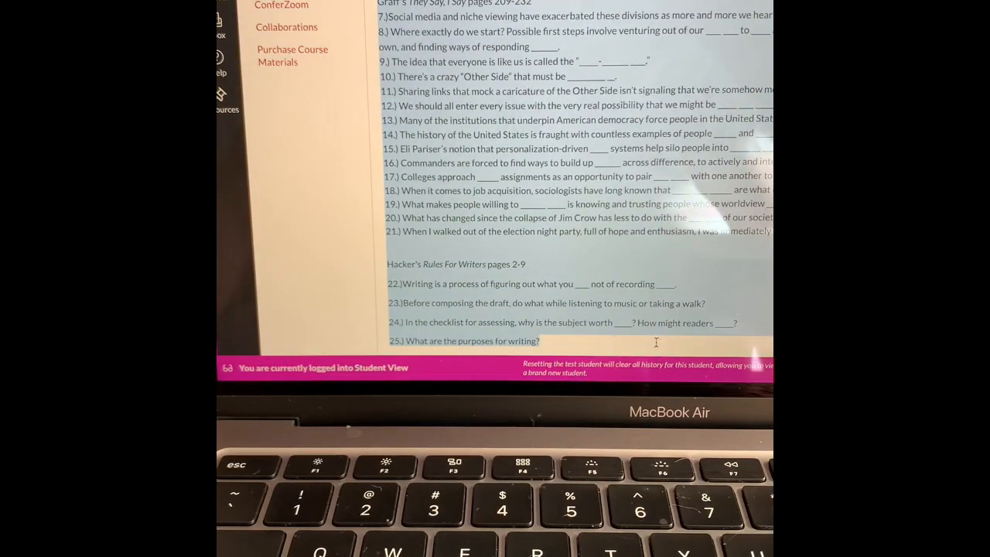
# Scroll through the numbered questions down to the Reply box at the bottom.
pyautogui.scroll(-3)
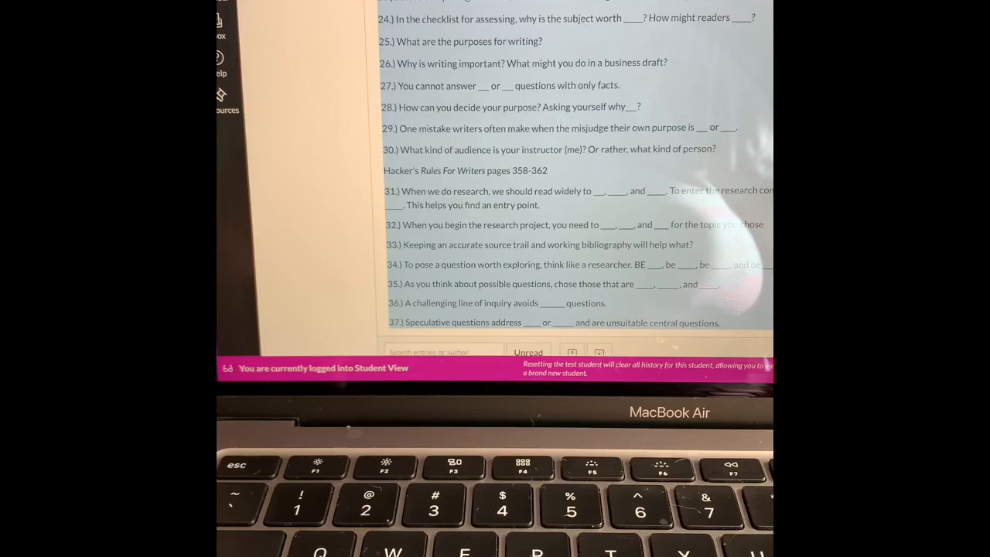
pyautogui.moveTo(750, 343)
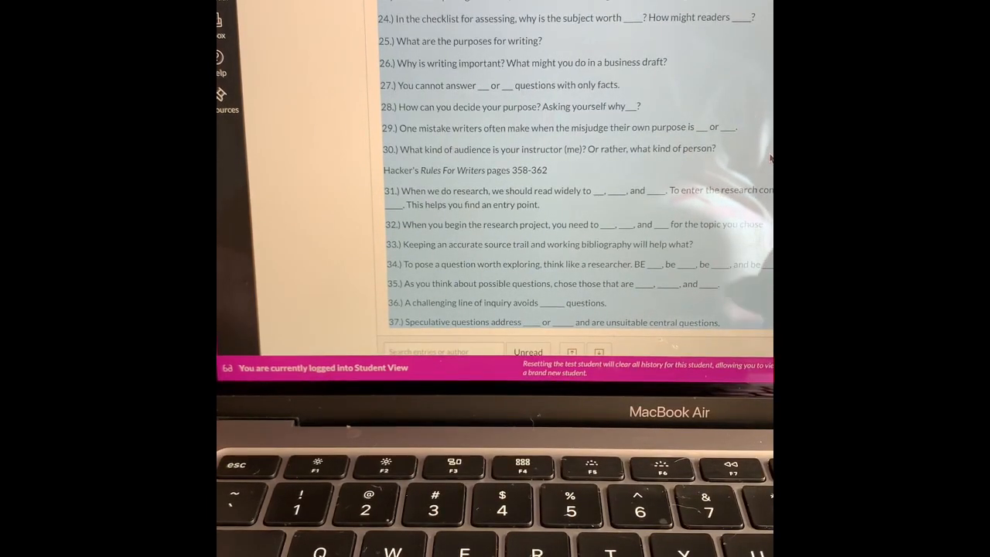
pyautogui.scroll(3)
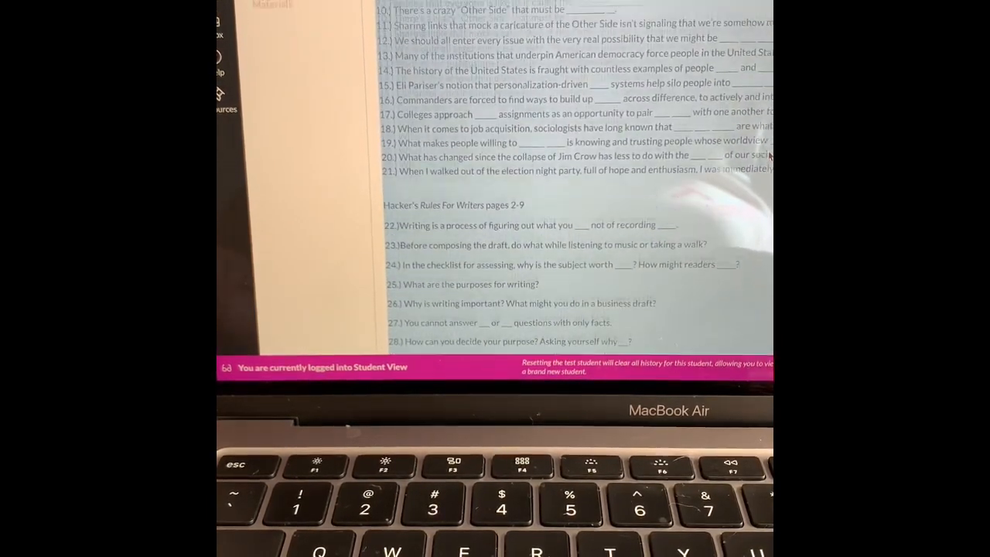
pyautogui.scroll(3)
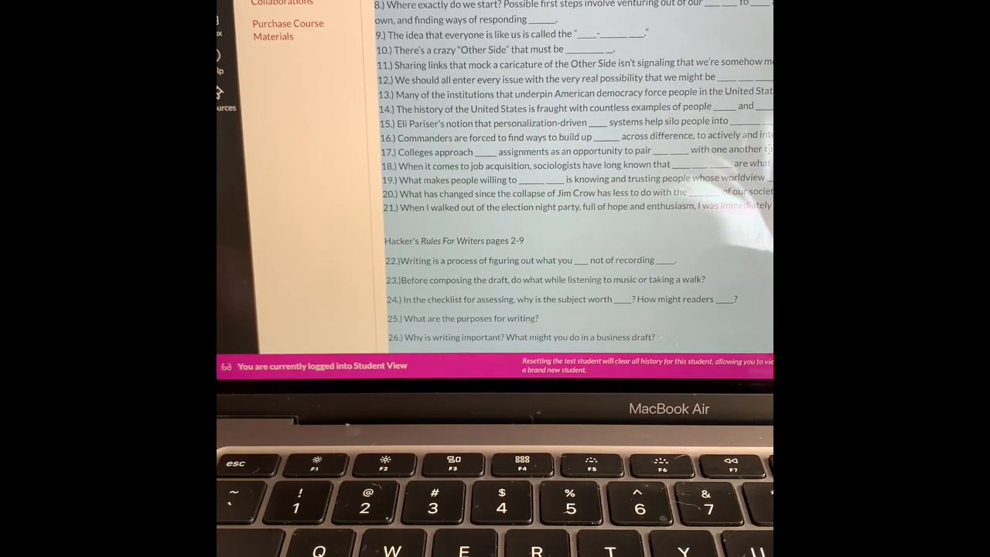
pyautogui.scroll(3)
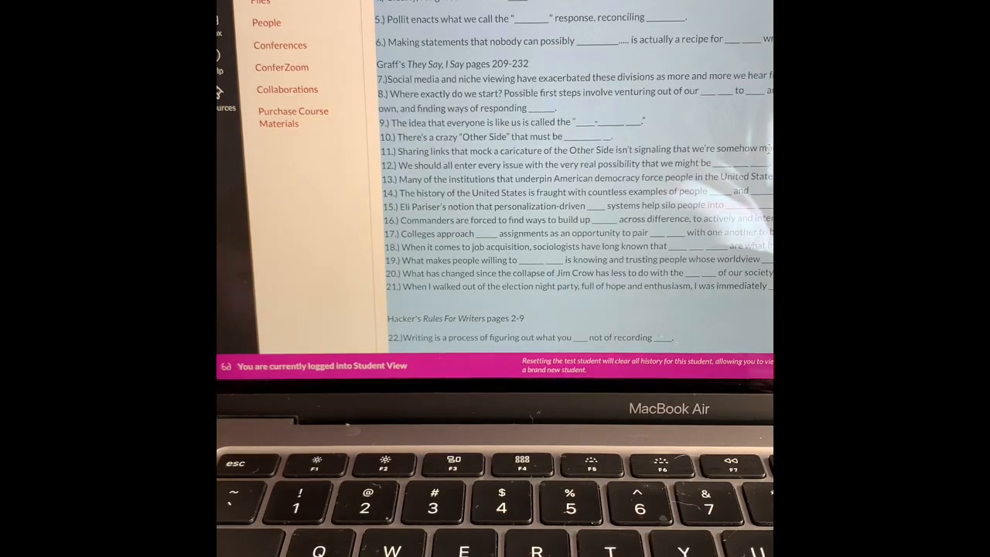
pyautogui.scroll(-3)
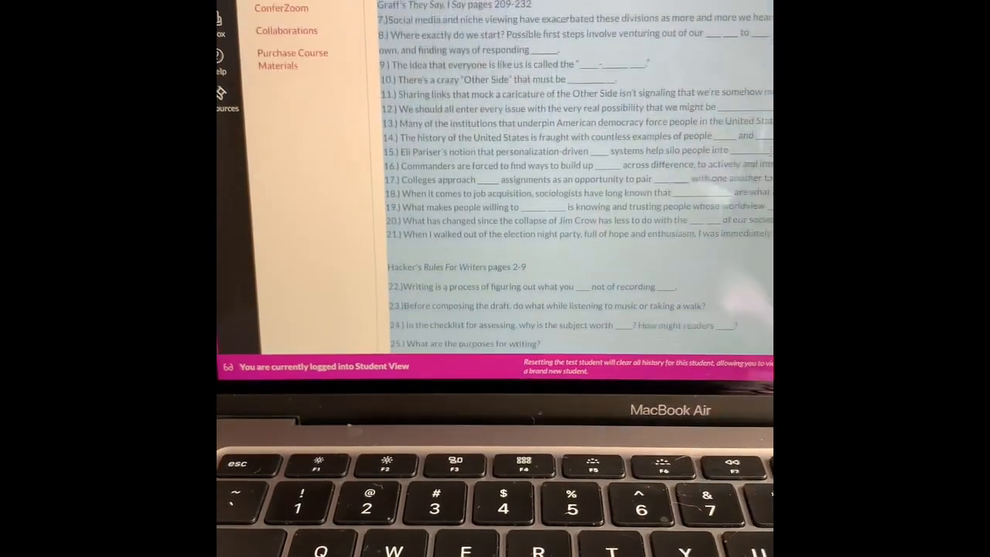
pyautogui.scroll(-3)
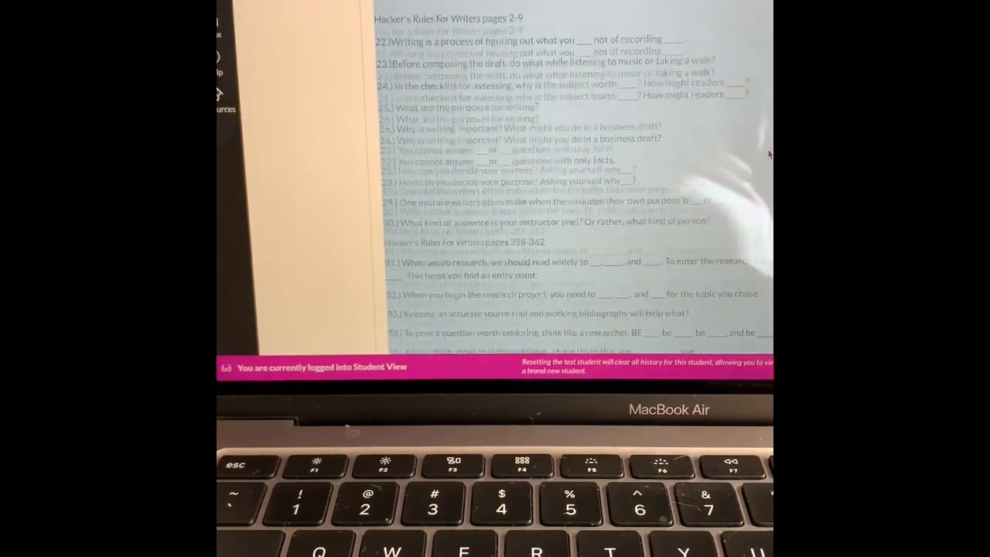
pyautogui.scroll(3)
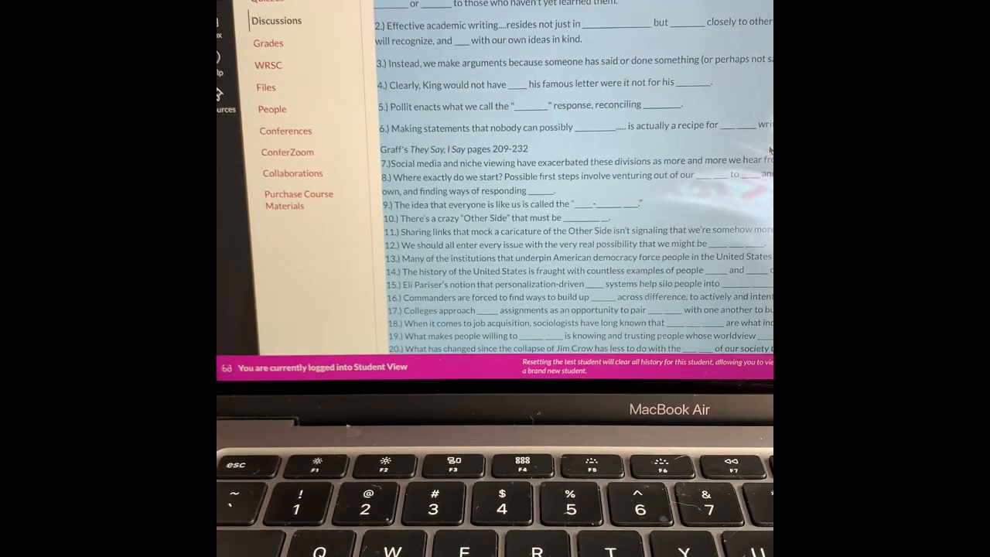
pyautogui.scroll(-3)
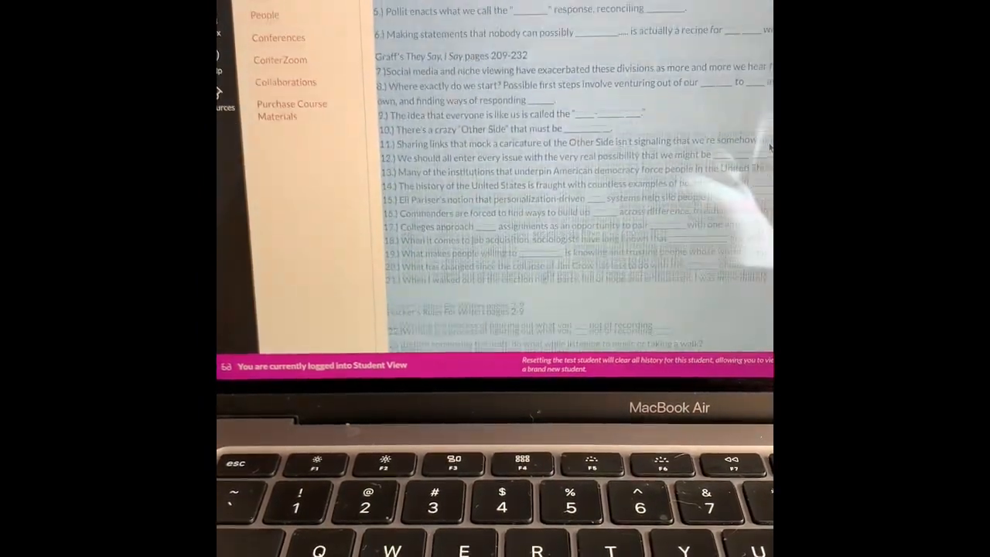
pyautogui.scroll(3)
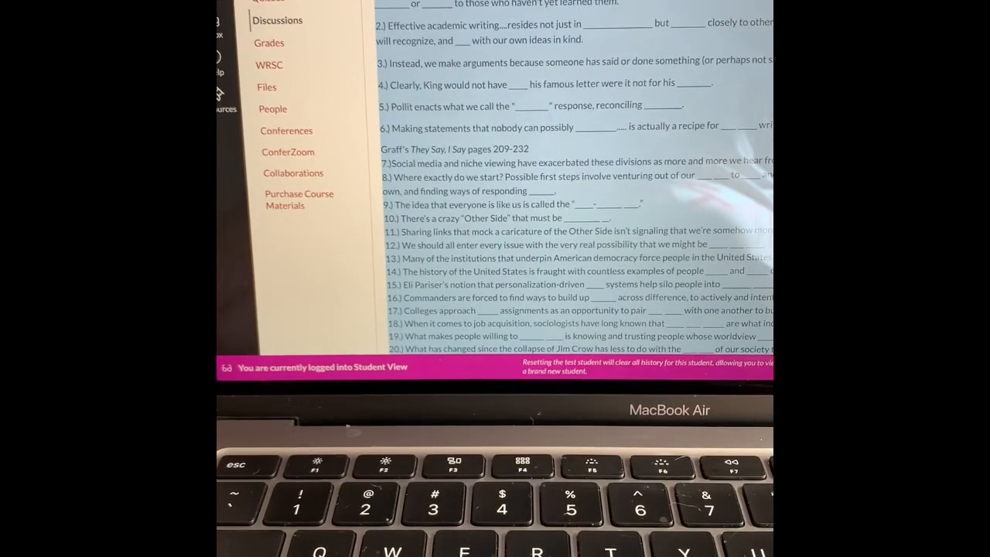
pyautogui.scroll(-3)
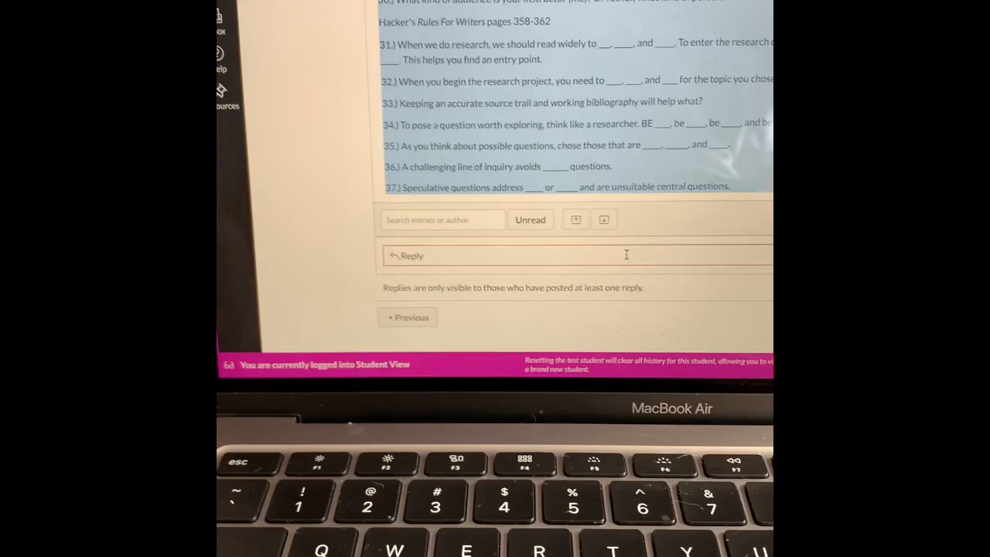
# Start a reply with the questions pasted in, beginning at Graff's They Say, I Say pages 1-9.
pyautogui.click(411, 255)
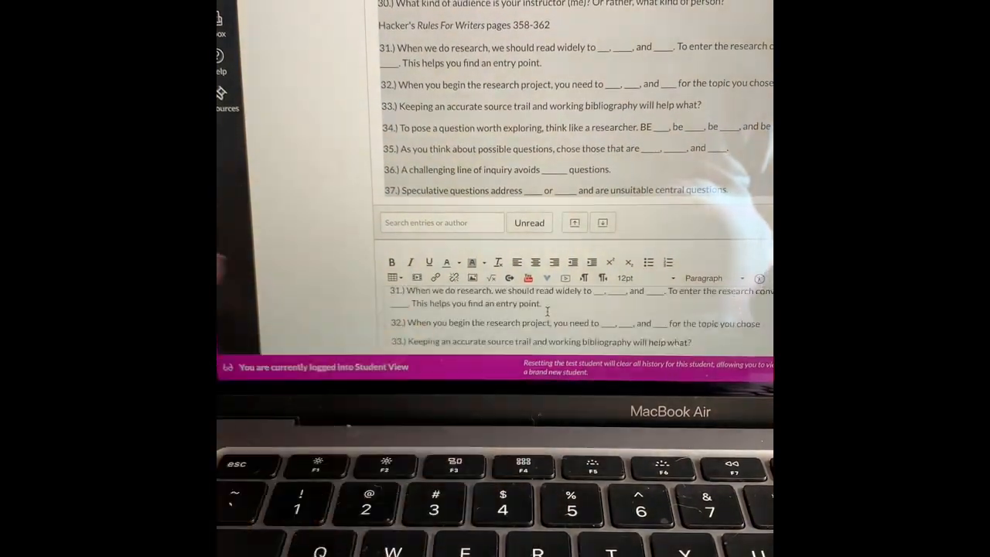
pyautogui.scroll(-3)
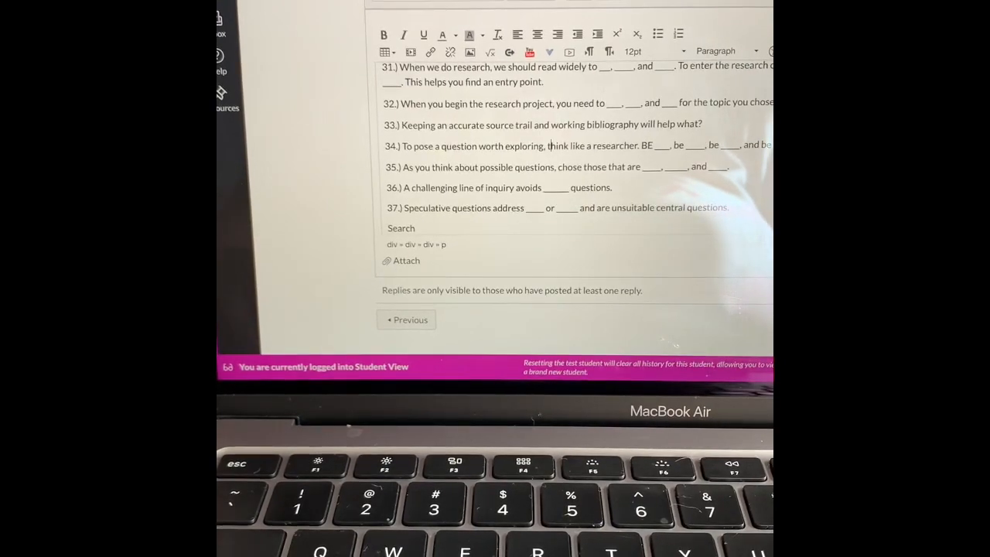
pyautogui.scroll(3)
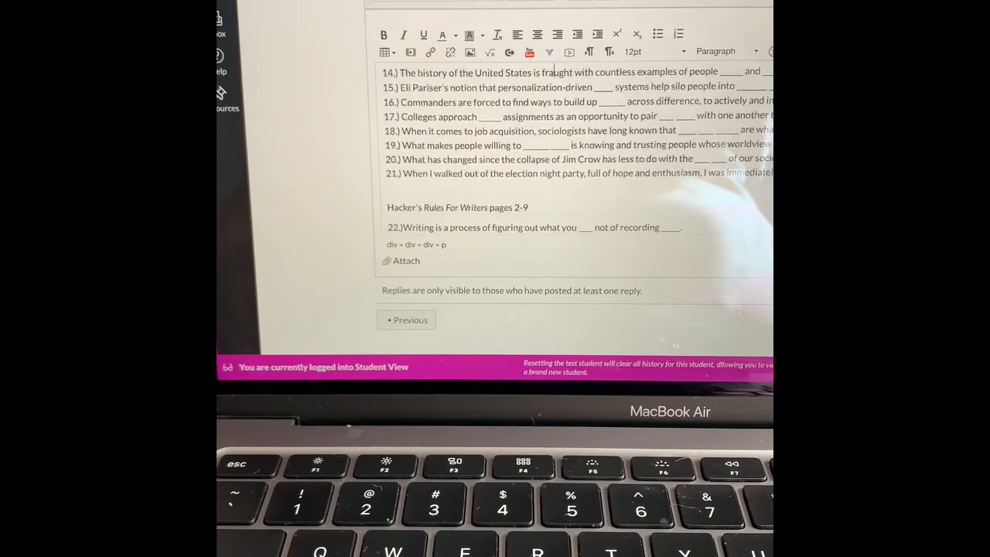
pyautogui.scroll(3)
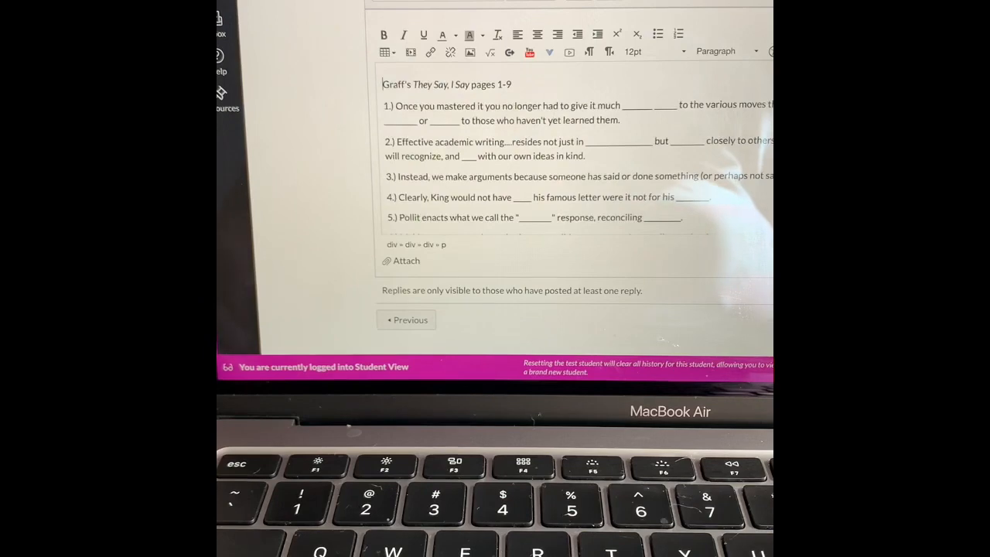